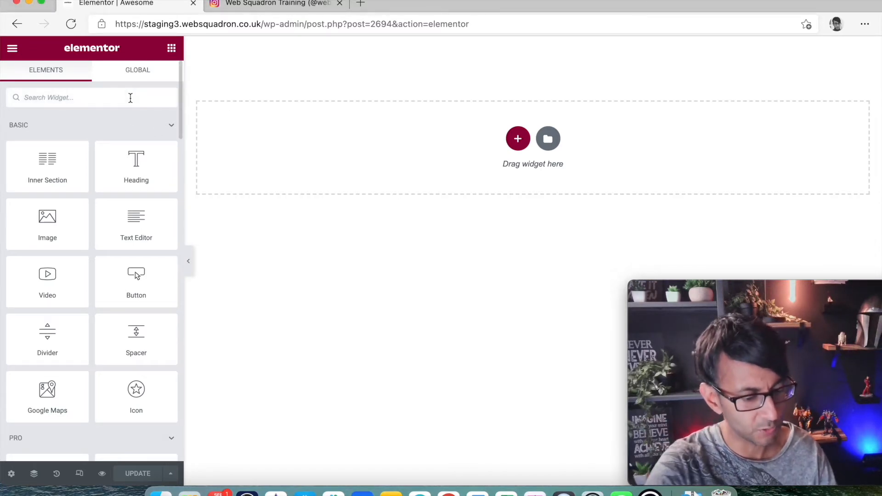
Add the Form widget with Name, Email and Message fields, and set the section width to 800
text(form)
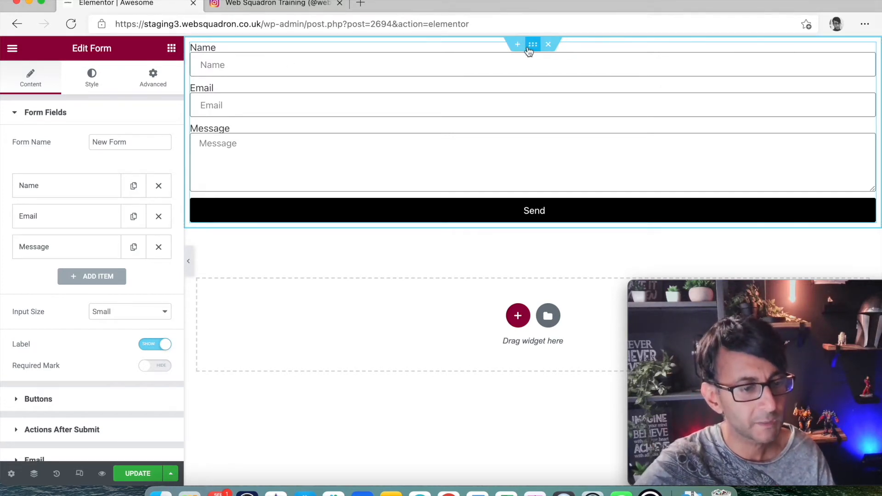
click(532, 44)
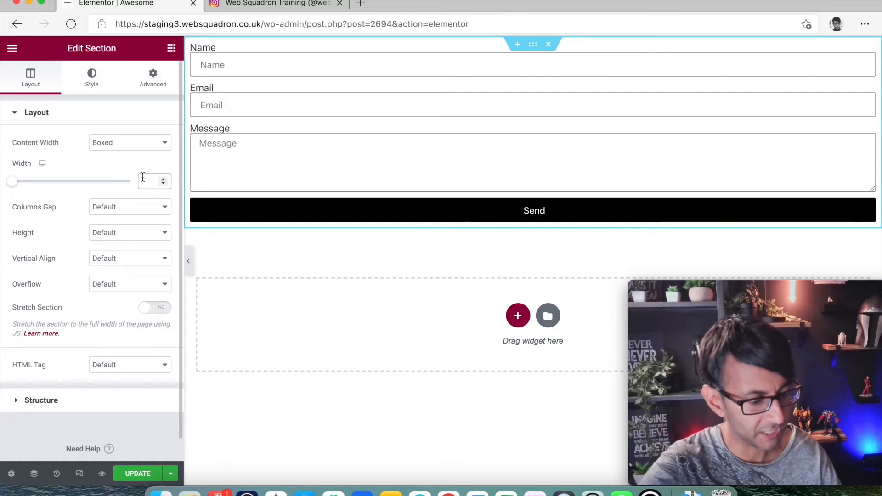
text(800)
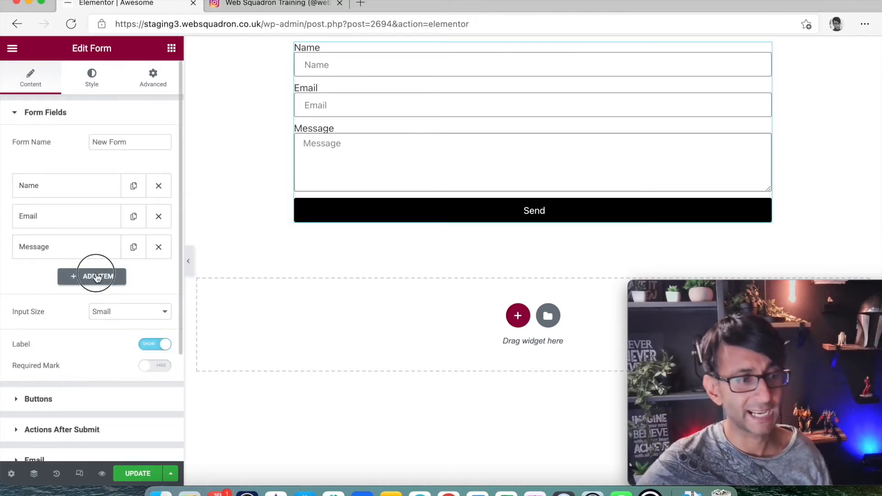
Add a Tel field labelled 'Telephone' with the placeholder 'Add Number'
click(92, 277)
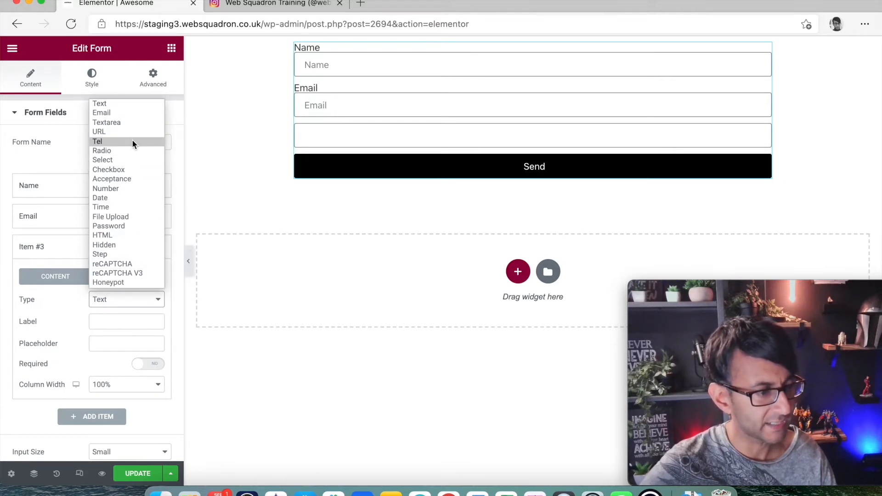
click(97, 141)
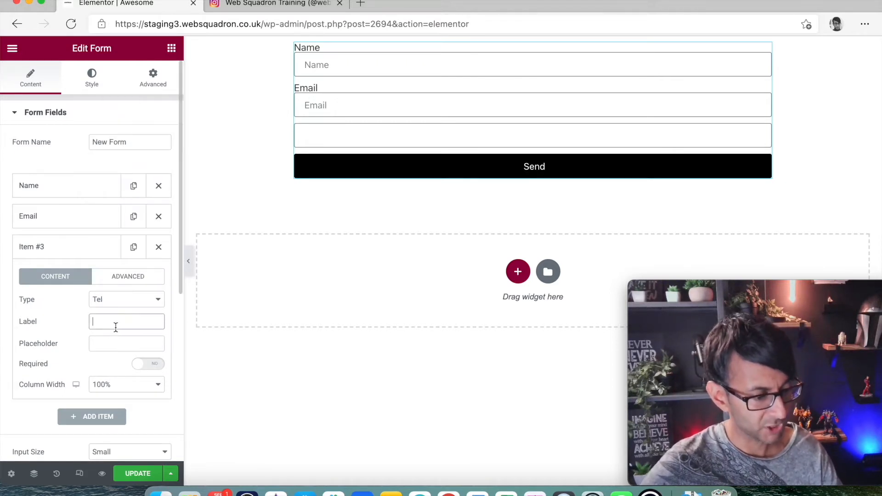
text(Telepho)
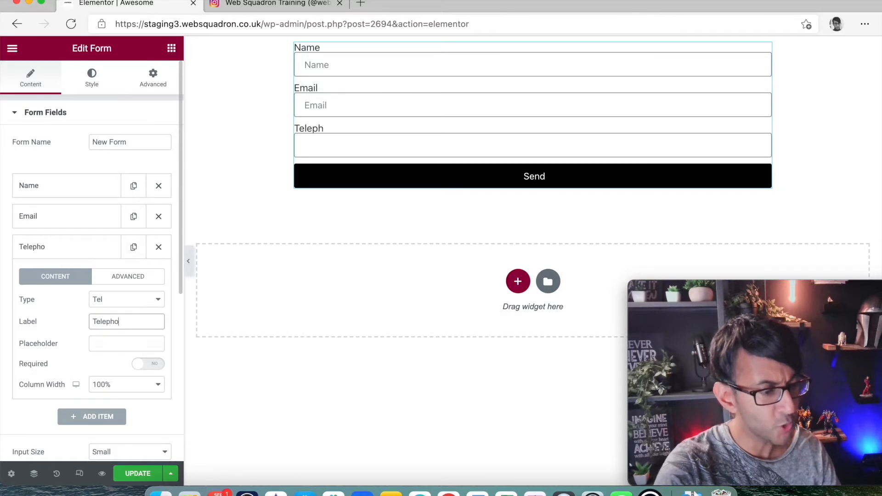
text(Telpe)
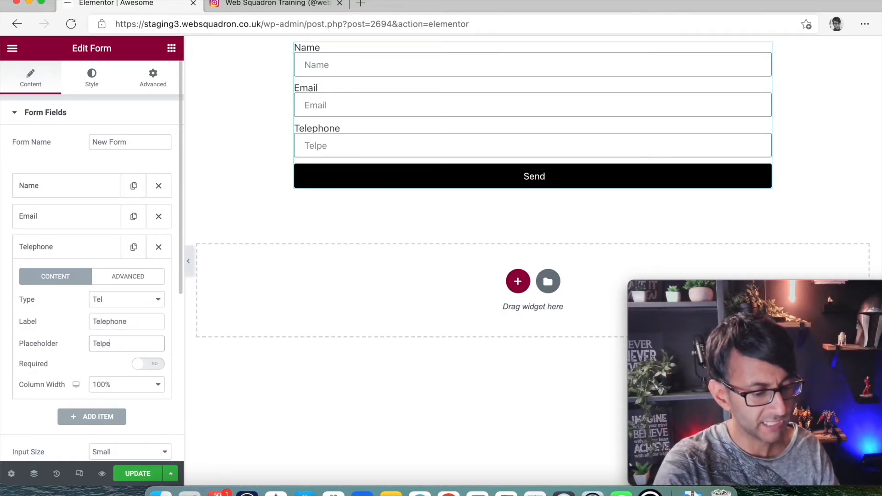
key(BackSpace)
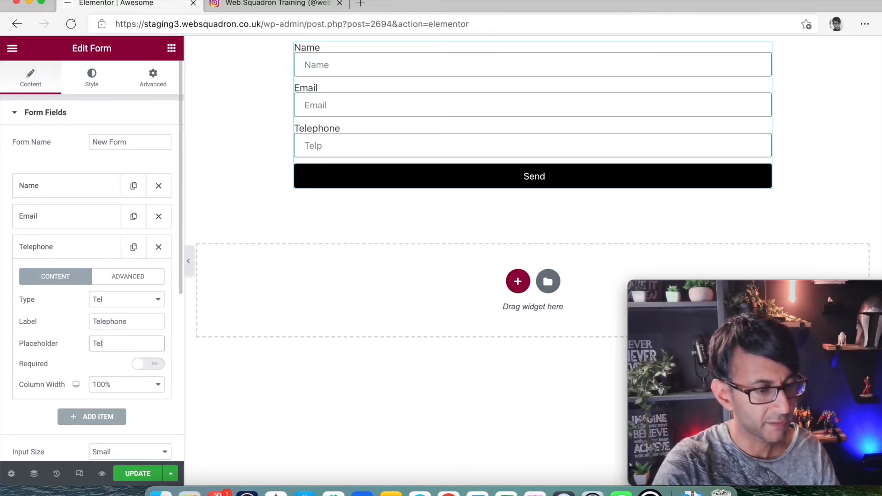
text(Add Num)
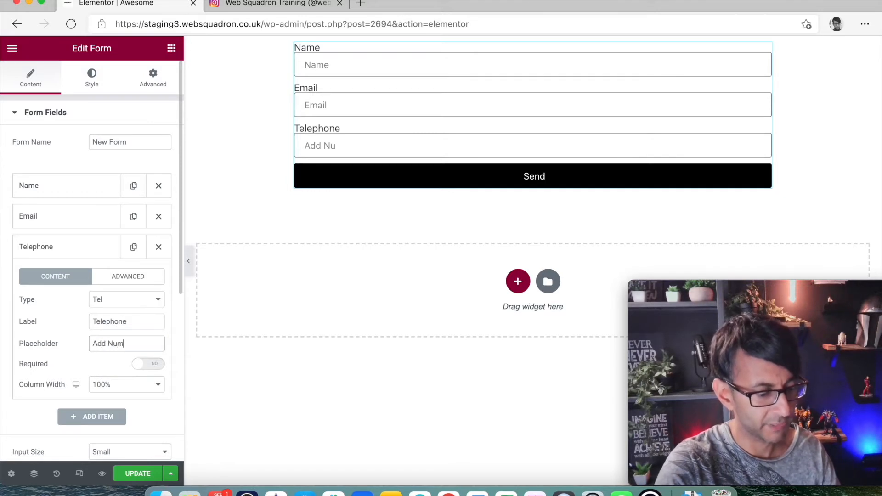
text(ber)
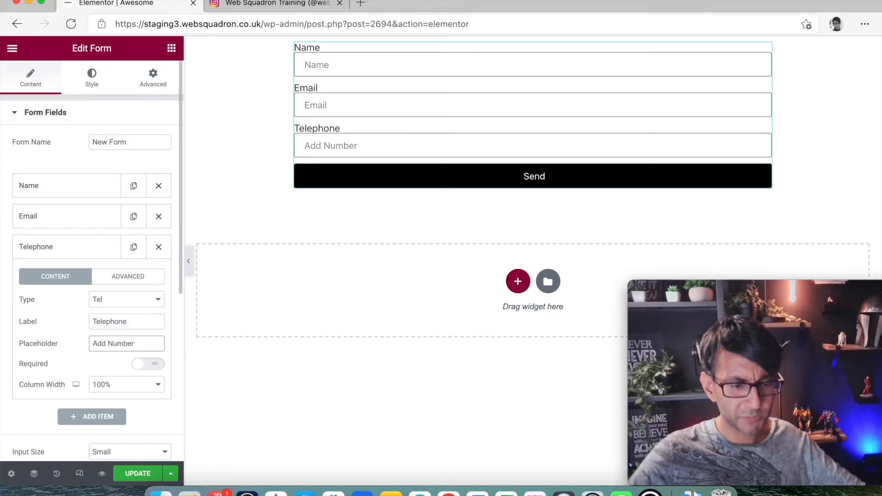
mouse_move(139, 306)
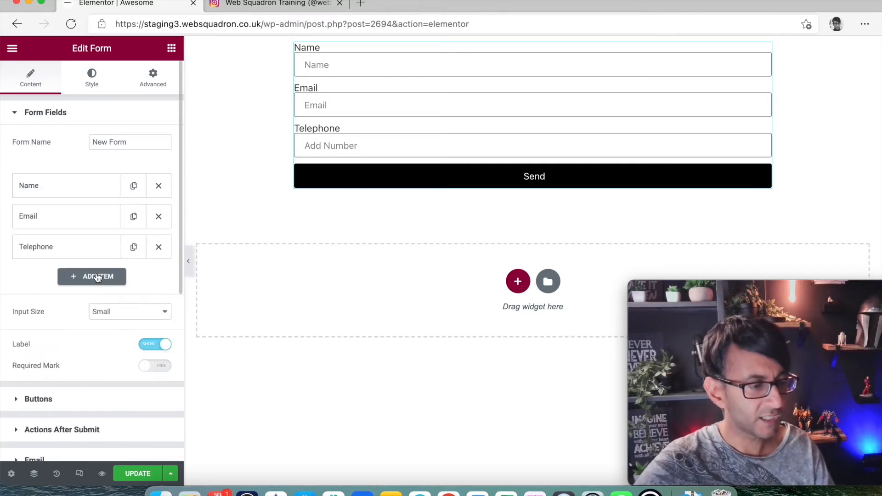
Add a new field item and set its Type to Step
click(91, 277)
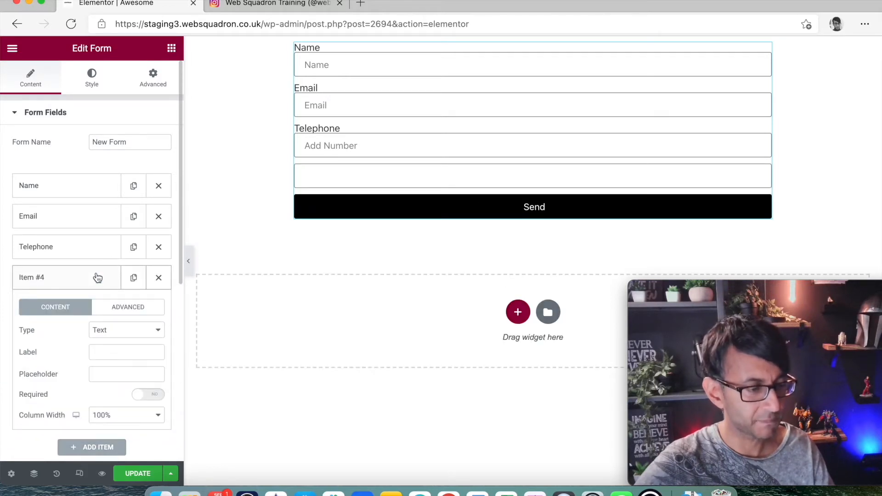
click(126, 331)
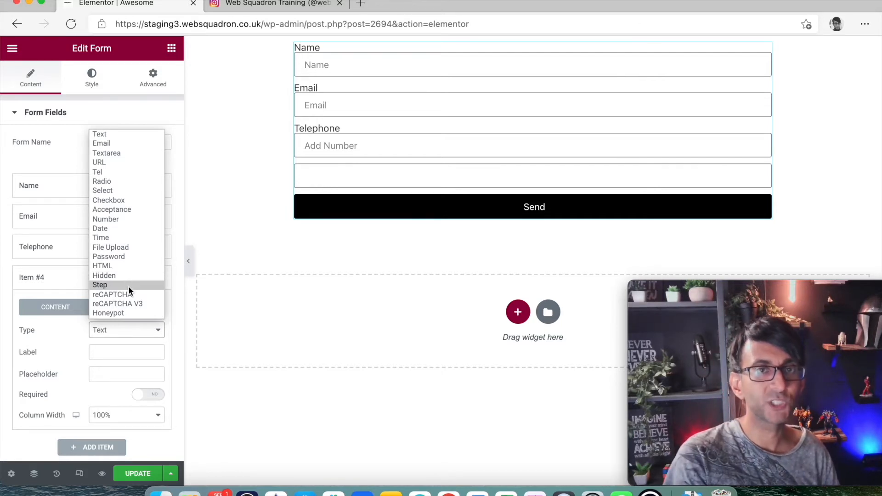
click(99, 285)
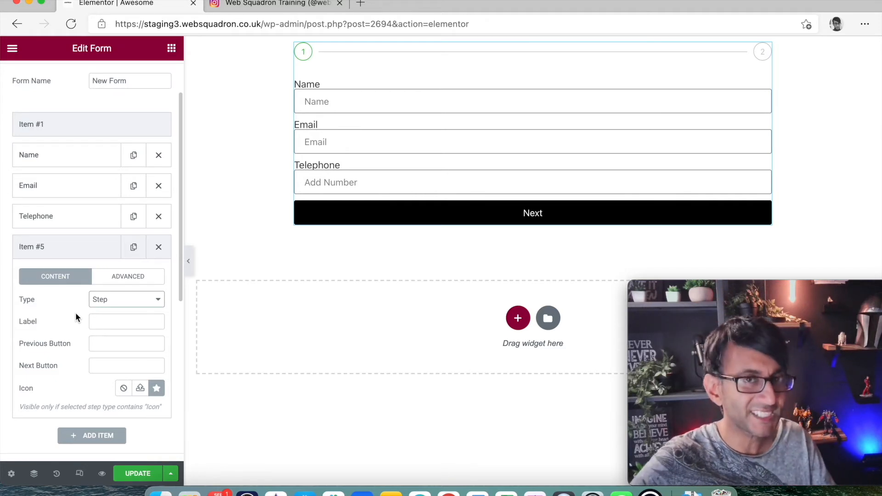
mouse_move(83, 251)
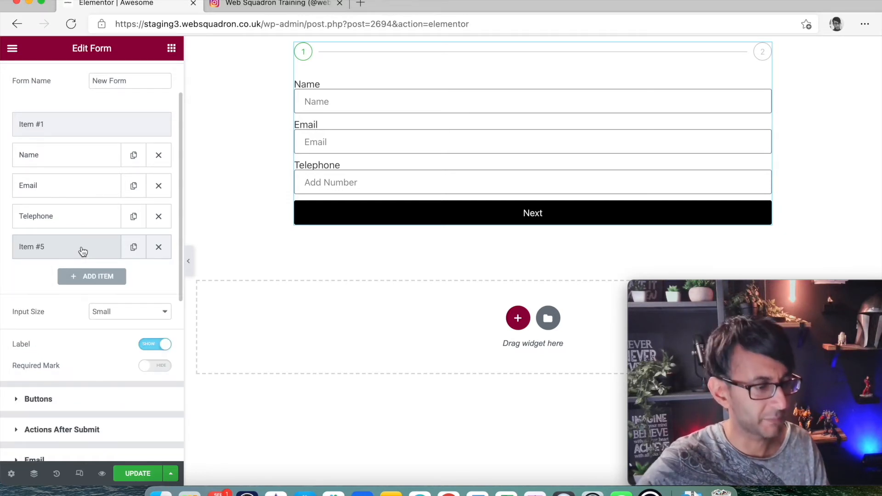
Add an Email-type field labelled 'Email', then test Next in the preview
click(92, 276)
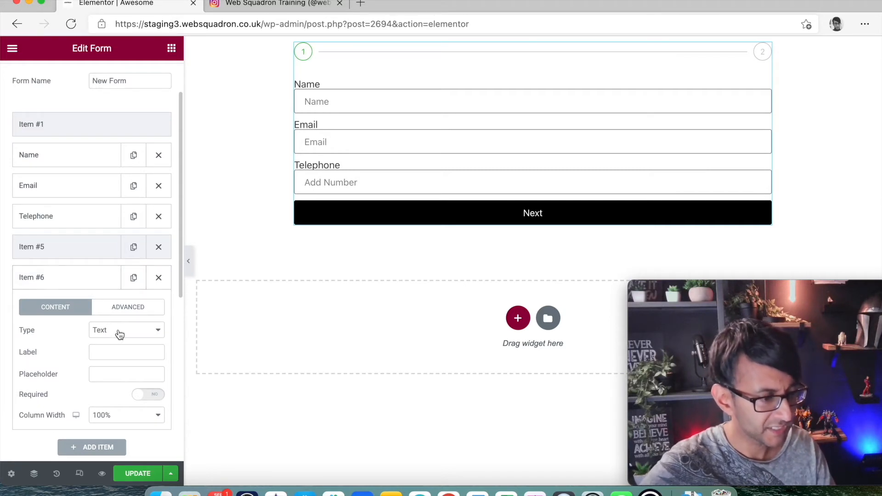
click(126, 330)
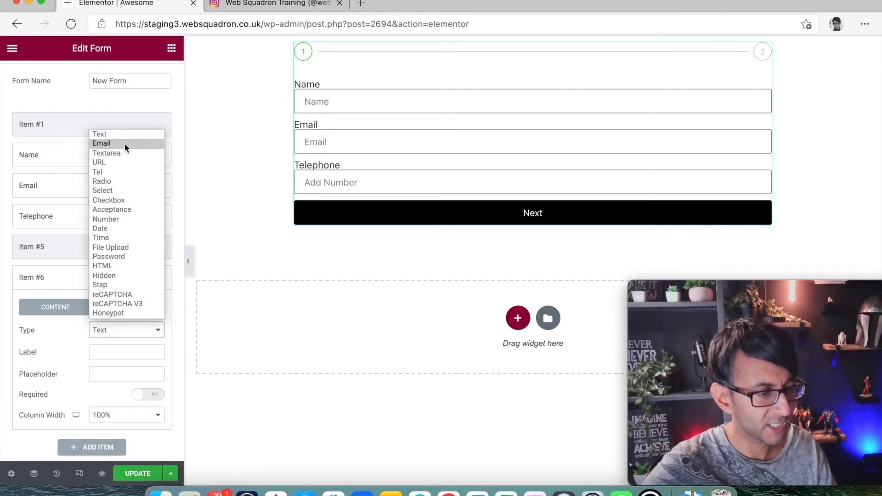
click(101, 143)
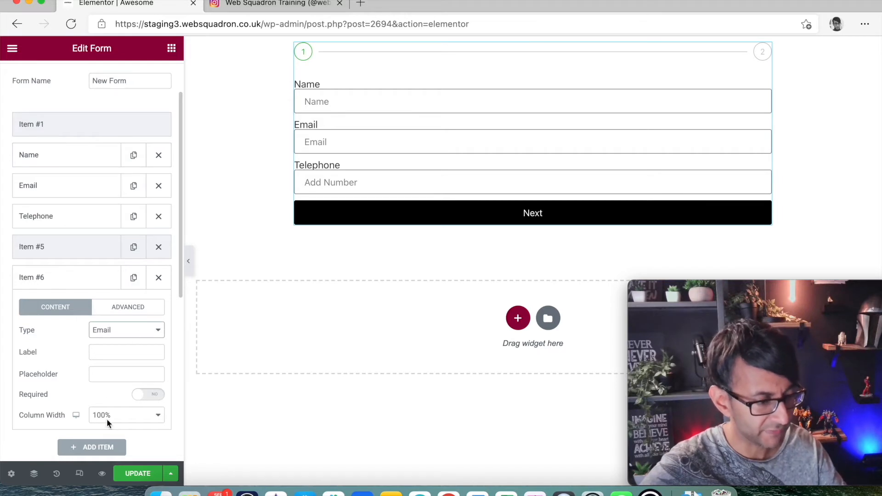
text(Email)
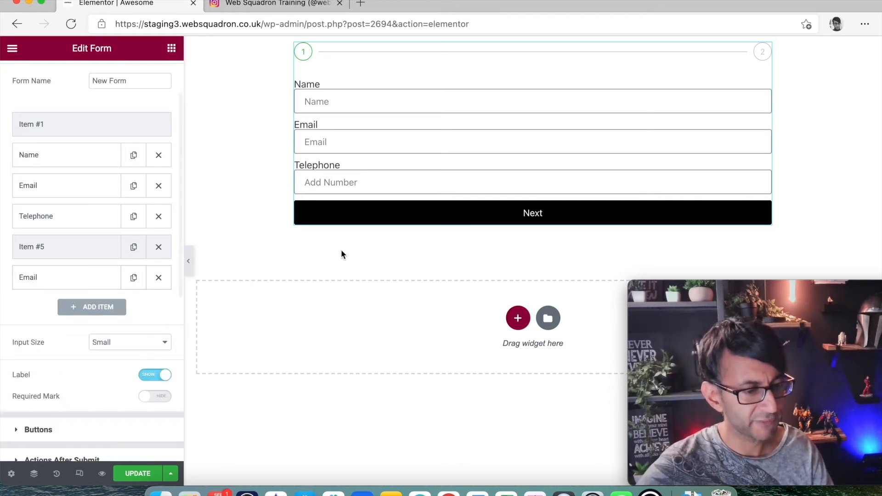
click(532, 212)
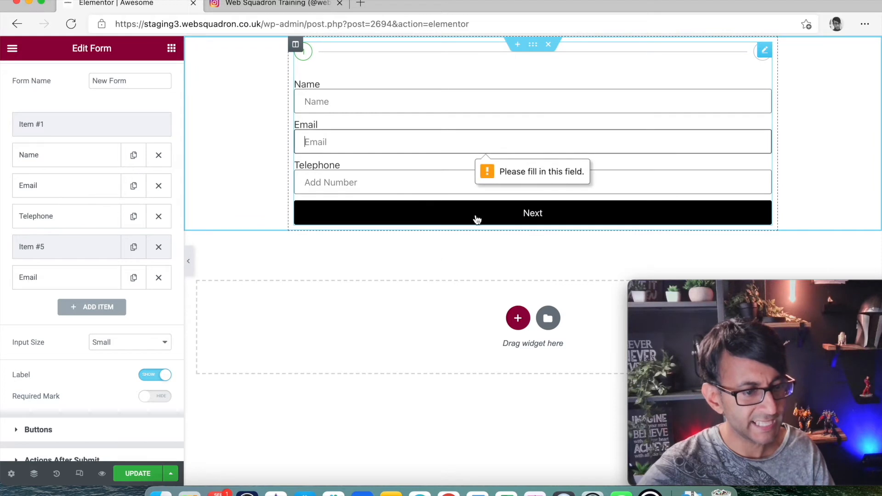
mouse_move(633, 107)
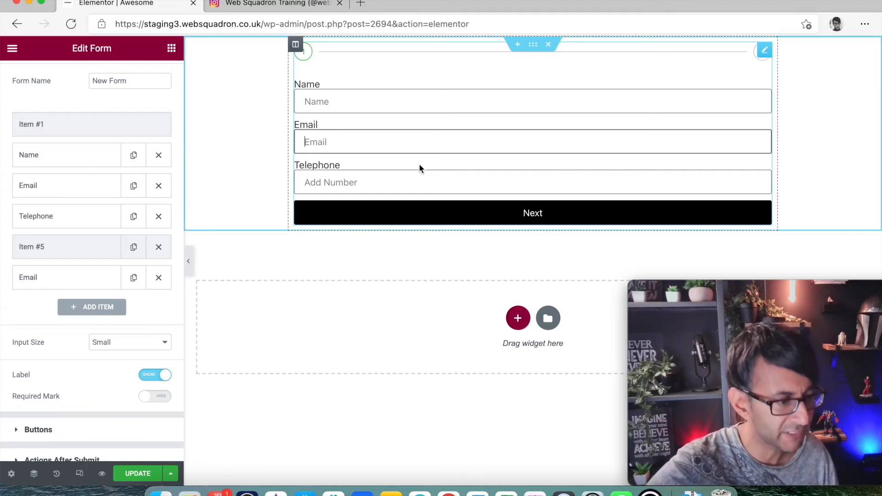
click(66, 246)
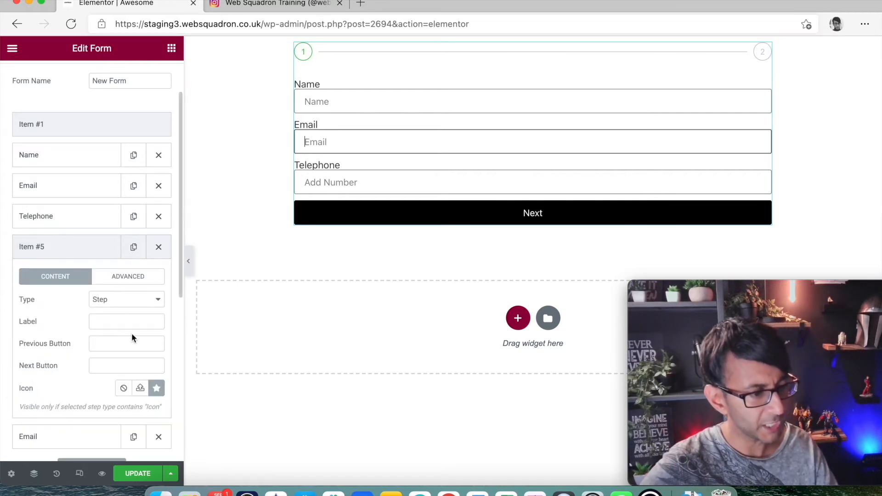
Enter 'Other Details' as the label of the Item #5 step
text(2)
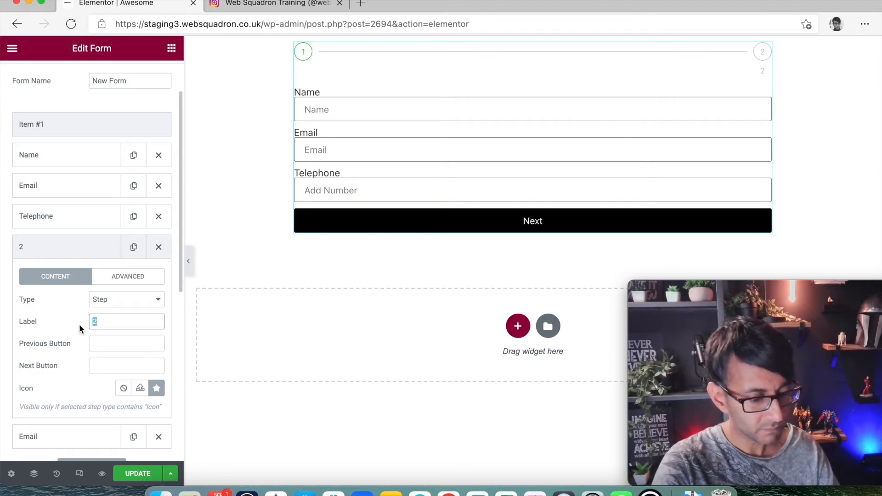
text(Other Details)
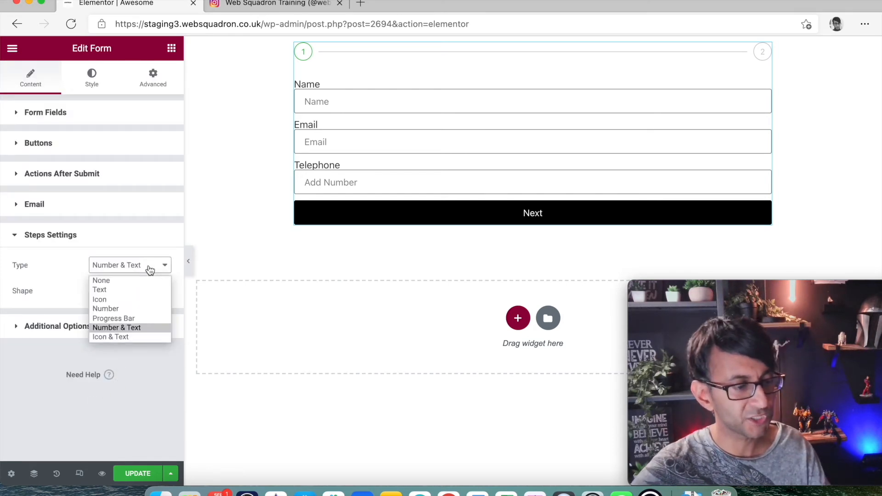
Try Text and Number step indicators, then settle on a Progress Bar showing 50%
click(99, 289)
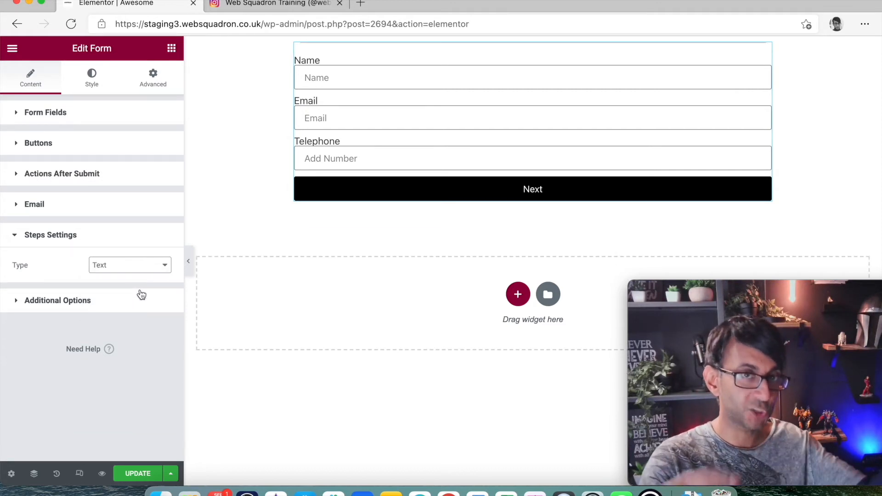
mouse_move(104, 277)
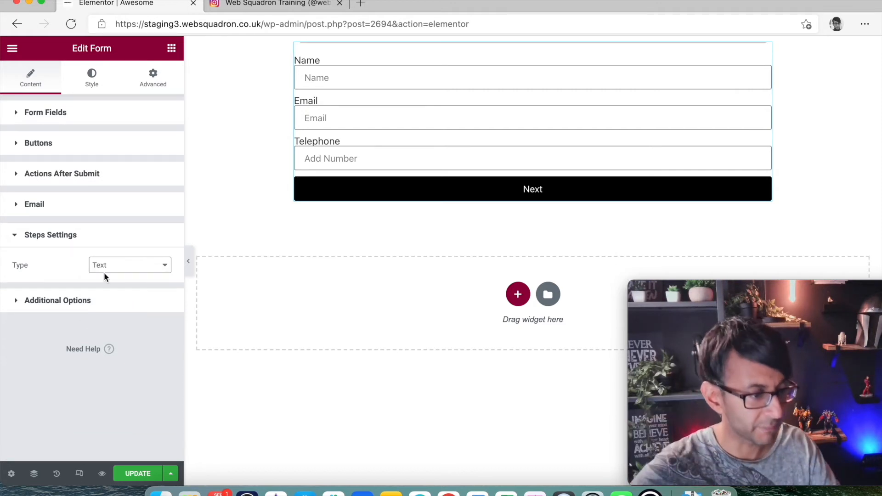
click(129, 265)
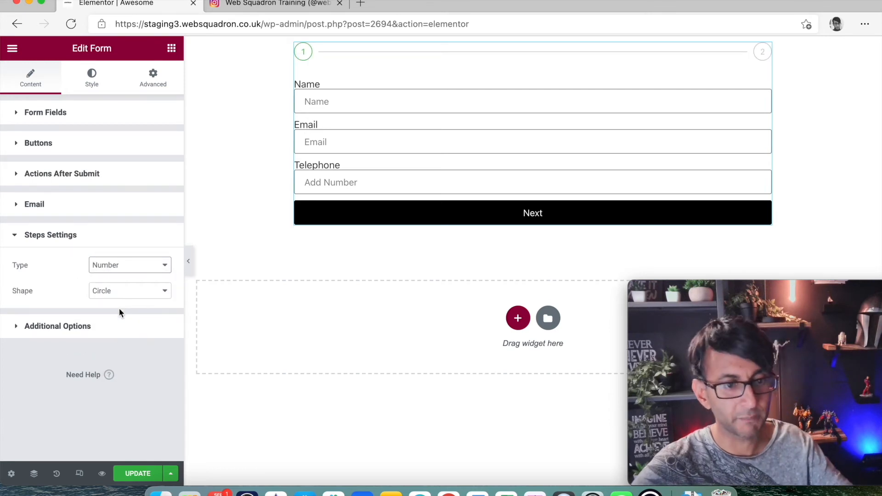
click(129, 265)
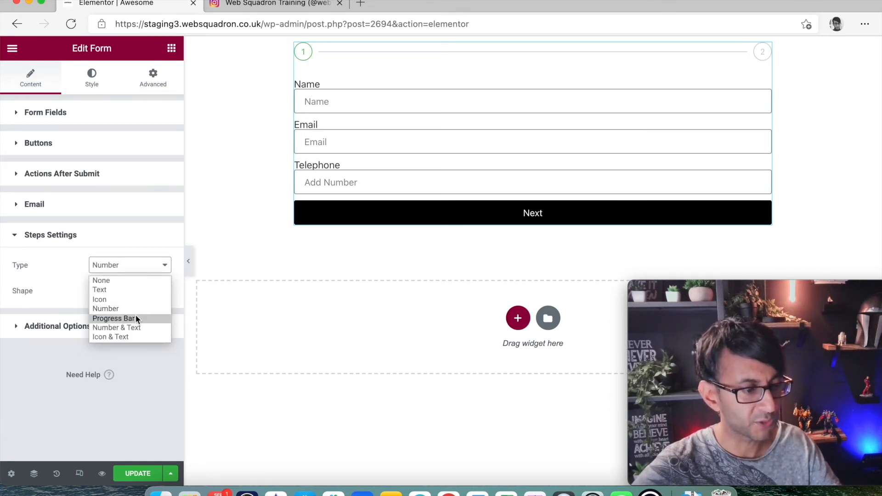
click(114, 318)
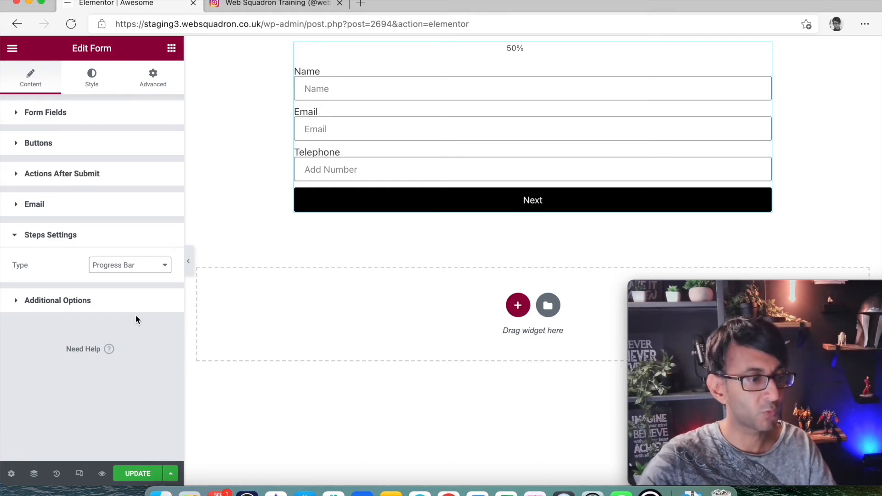
click(91, 77)
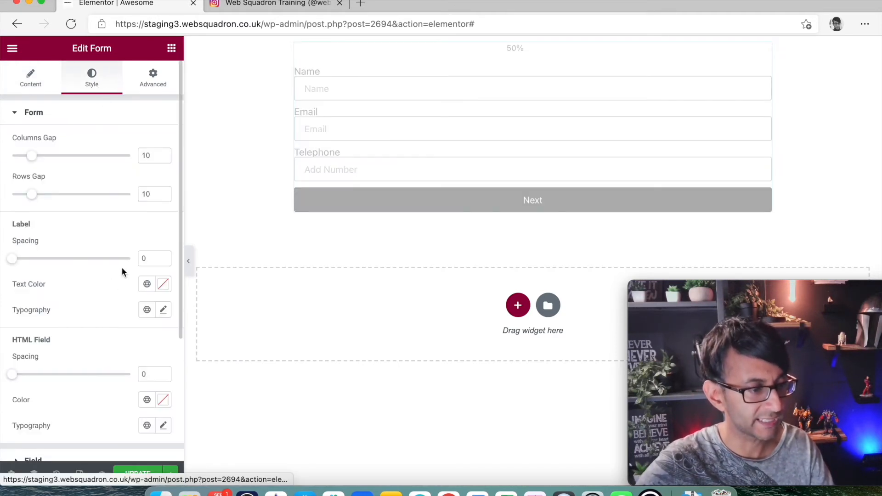
Set the Steps color to red and the Percentage Color to white
scroll(down, 3)
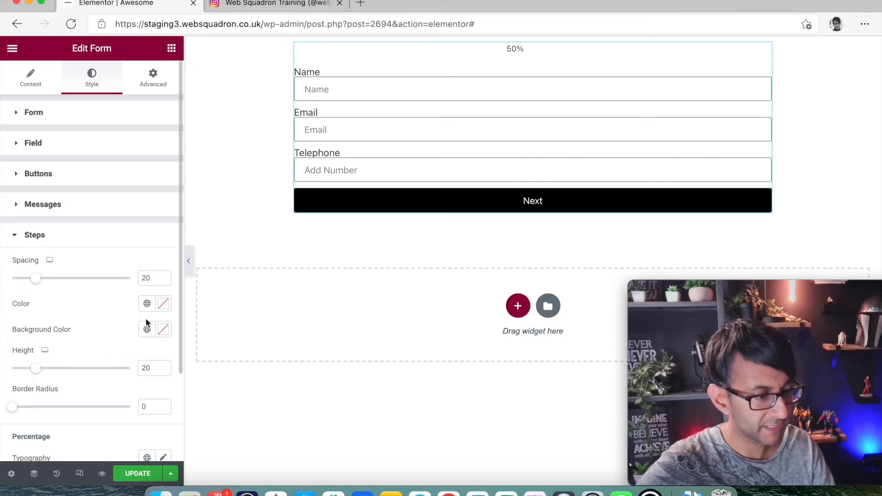
click(163, 304)
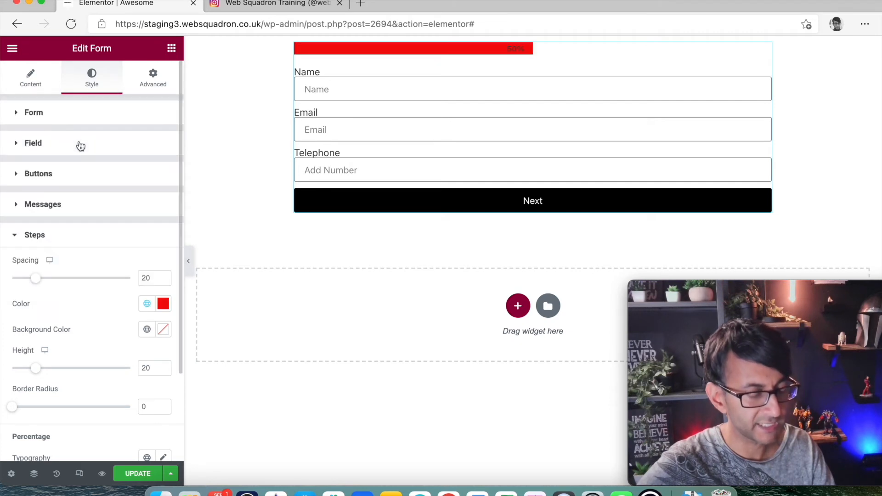
mouse_move(147, 329)
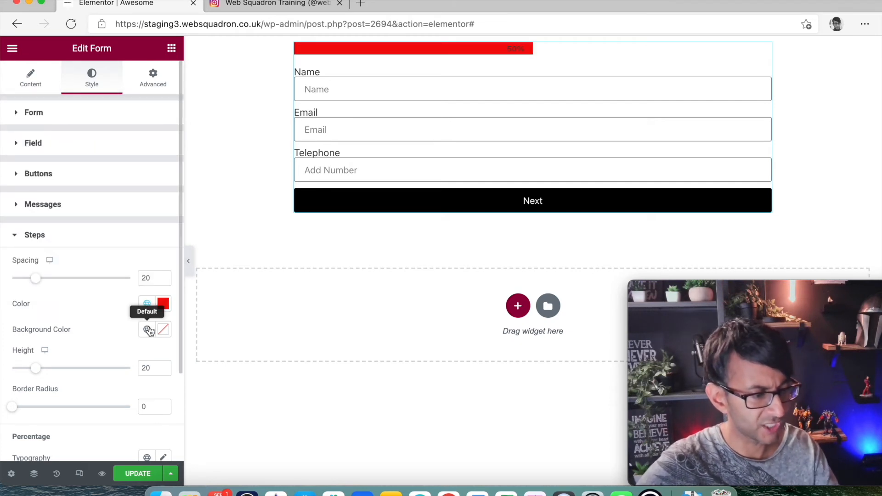
mouse_move(169, 290)
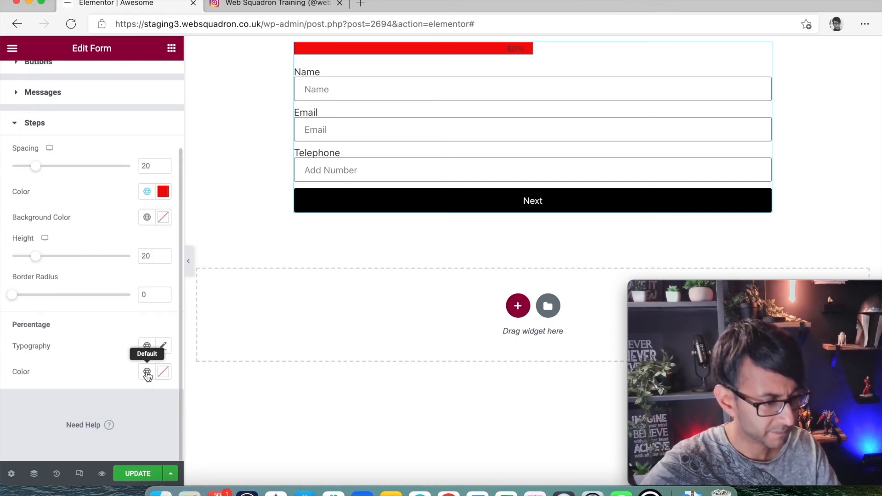
click(163, 372)
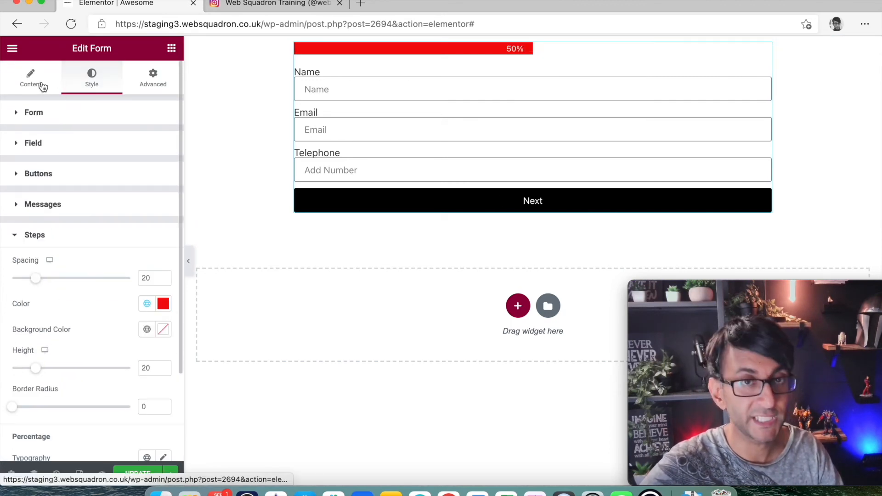
Add four Email items and a Step break placed below the Telephone field
click(30, 78)
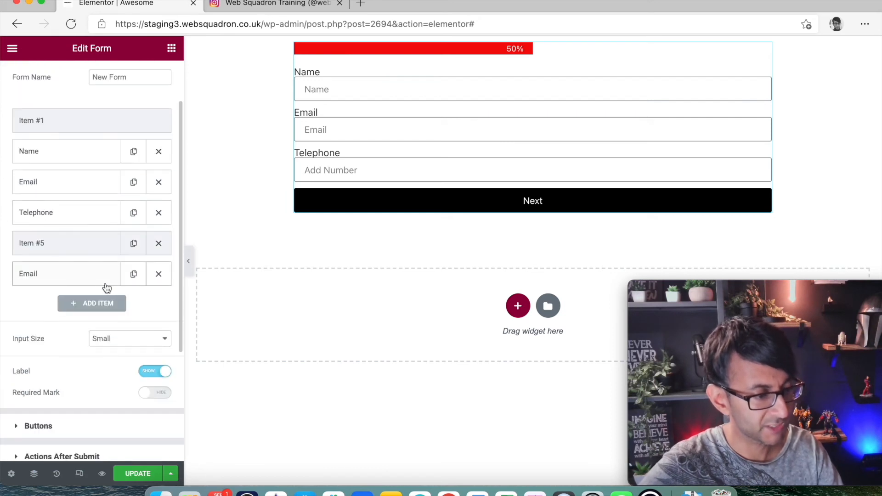
click(91, 303)
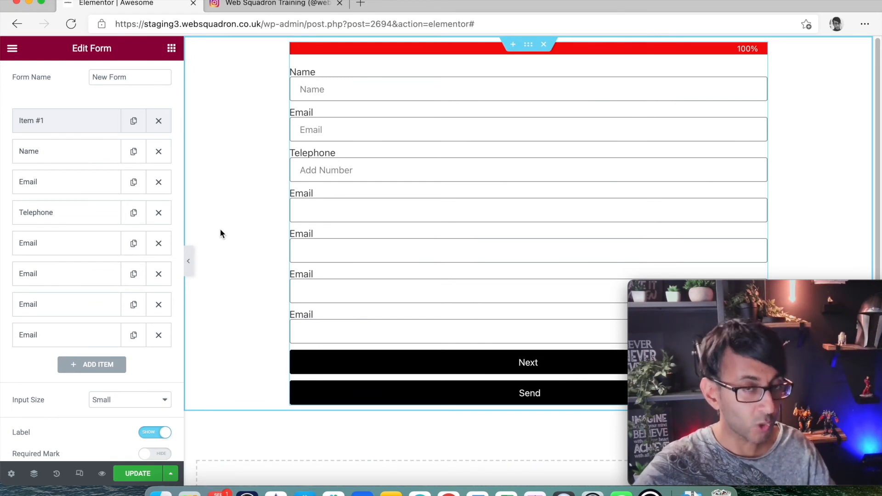
mouse_move(91, 365)
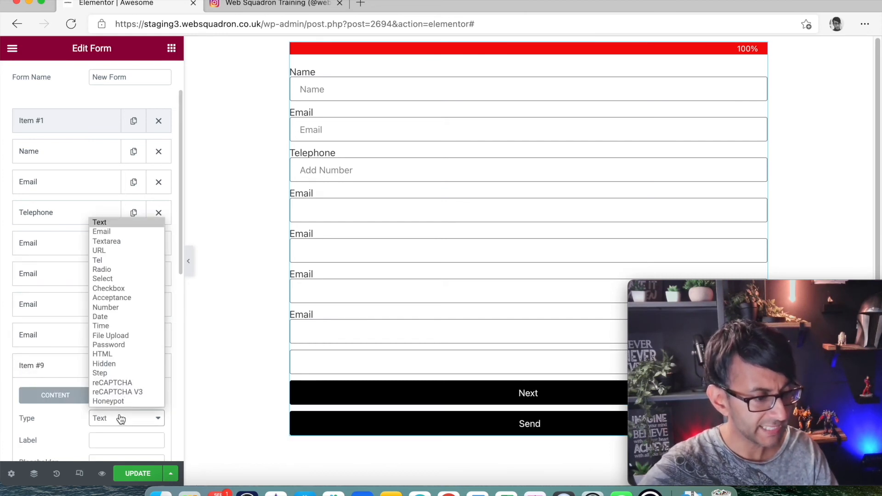
click(100, 373)
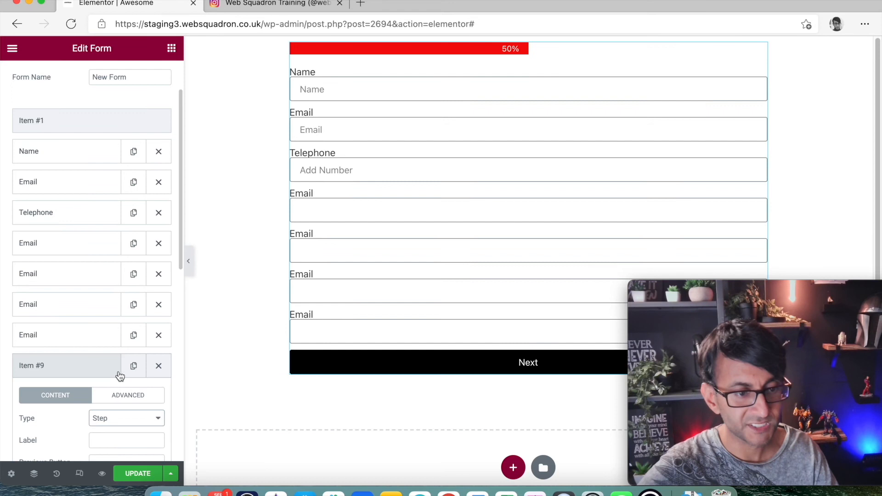
mouse_move(95, 377)
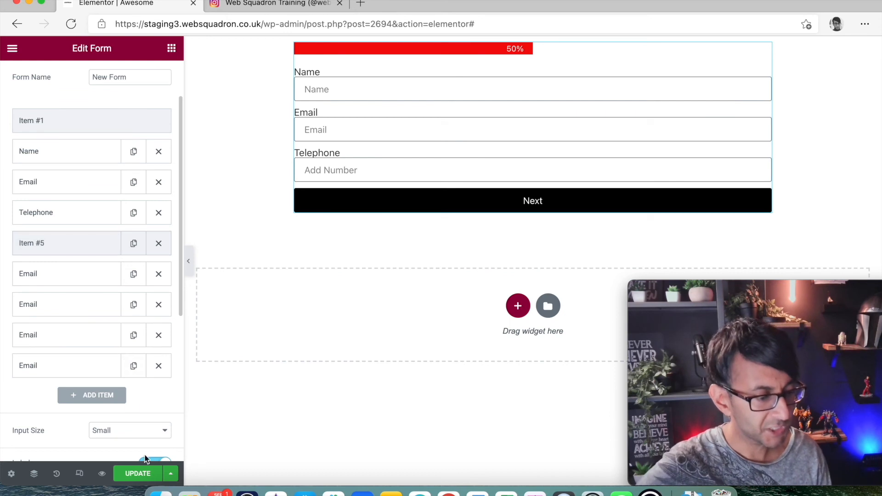
Update the page, then in preview fill the Email and advance to step two
click(137, 473)
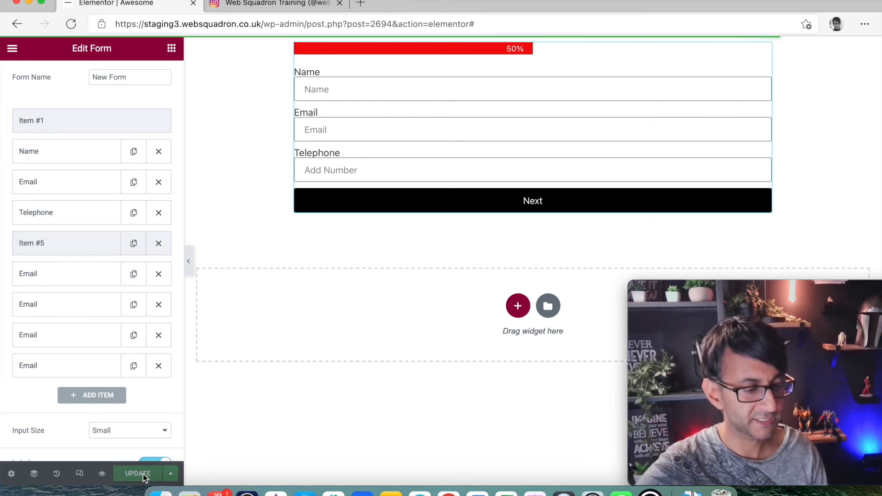
mouse_move(101, 473)
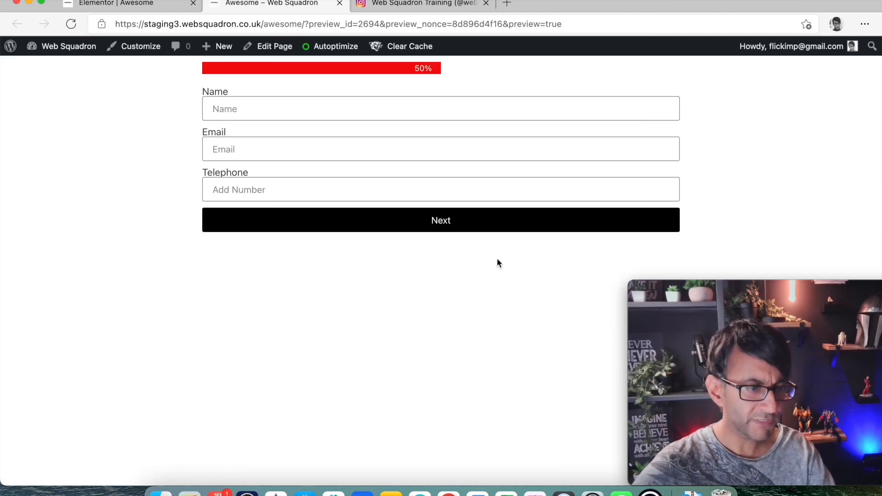
mouse_move(410, 146)
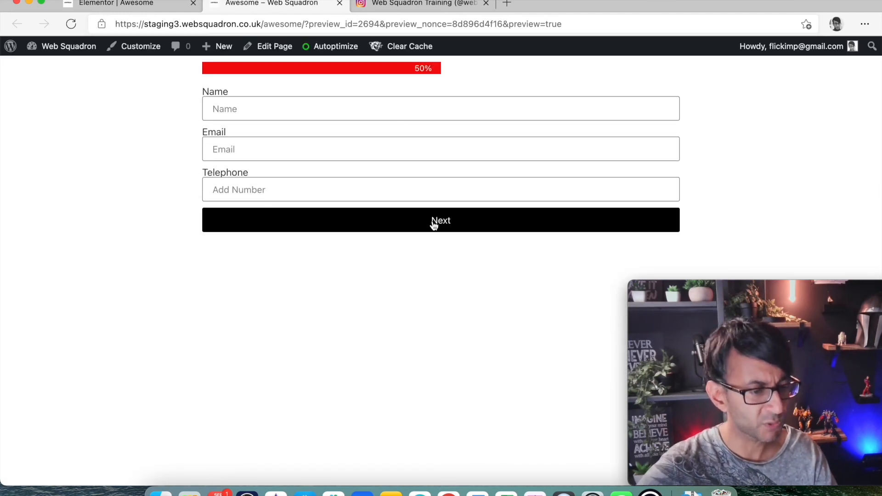
click(441, 149)
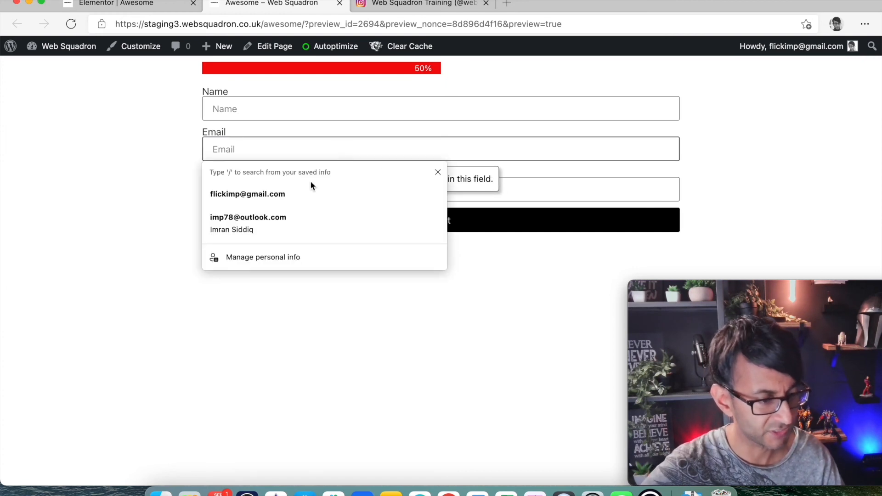
click(247, 193)
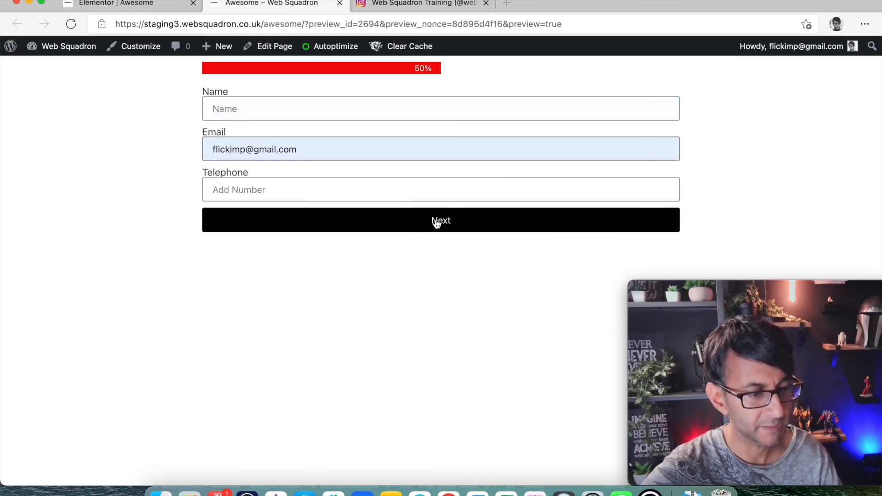
click(440, 220)
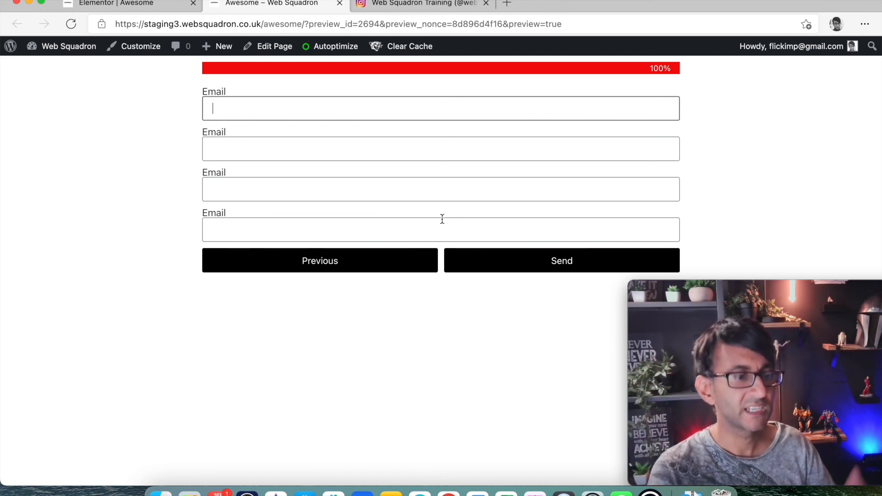
mouse_move(395, 268)
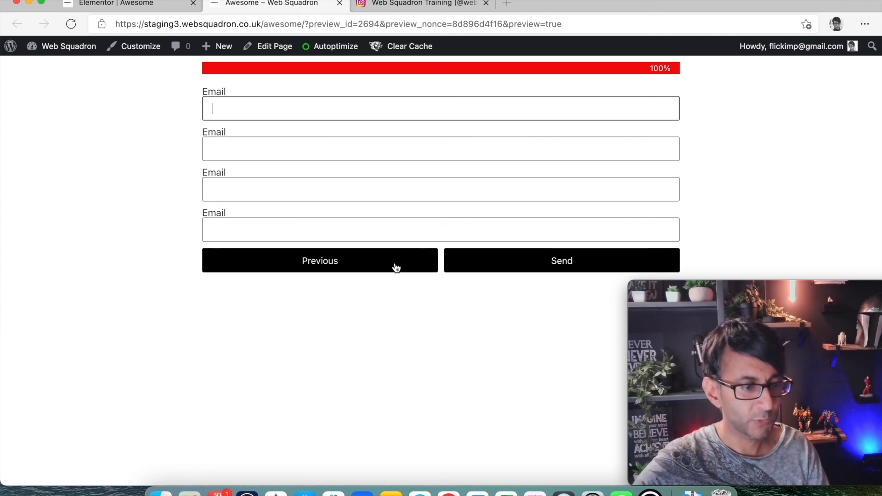